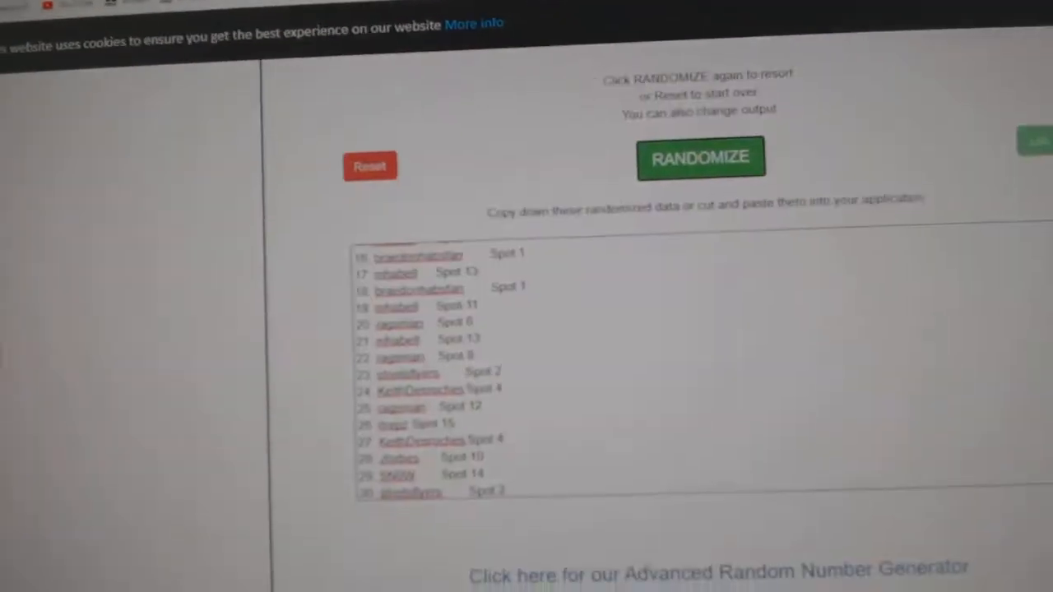
Shuffle the 15 participant spot entries into a new random order and select the results.
left_click(700, 156)
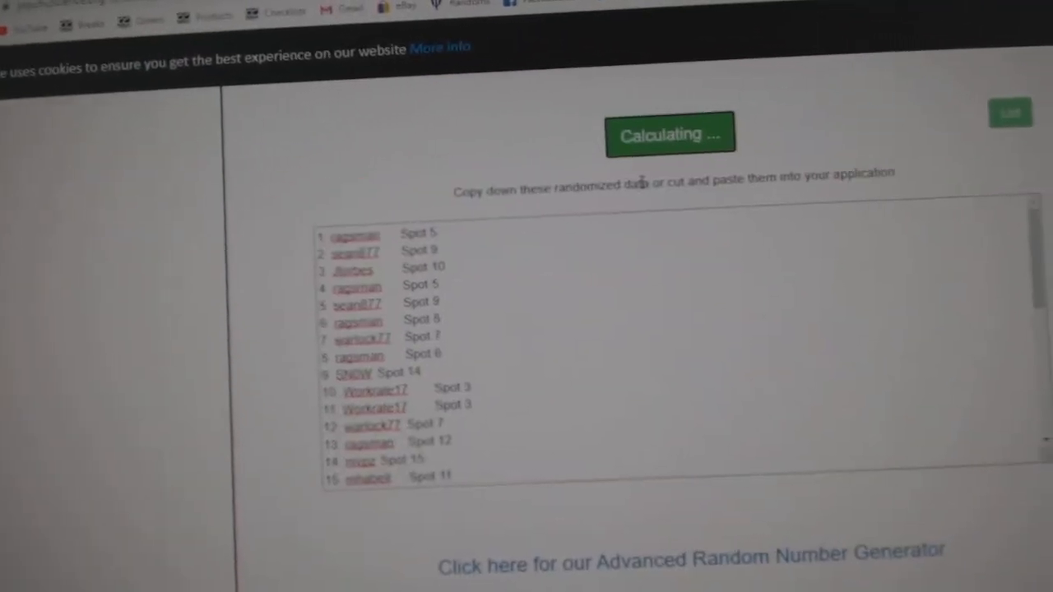
left_click(670, 134)
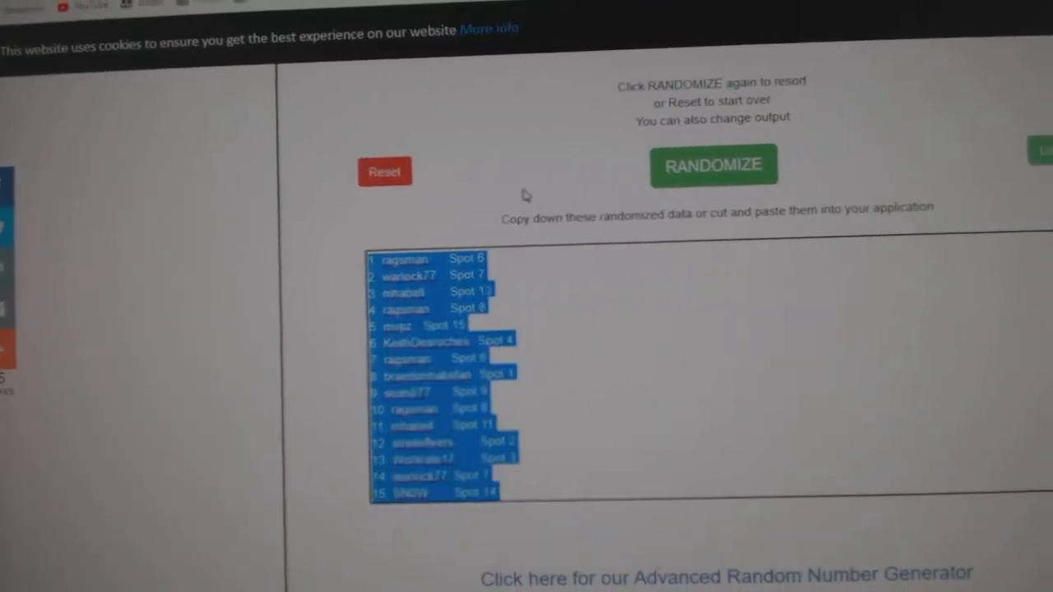
left_click(543, 21)
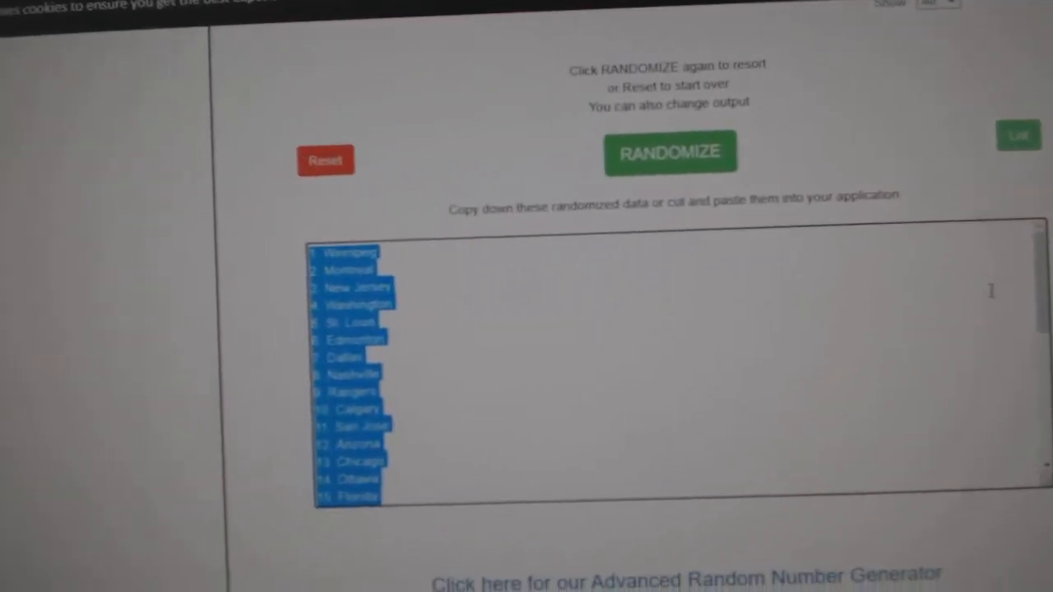
Reshuffle the hockey team city list into a new random order.
left_click(669, 152)
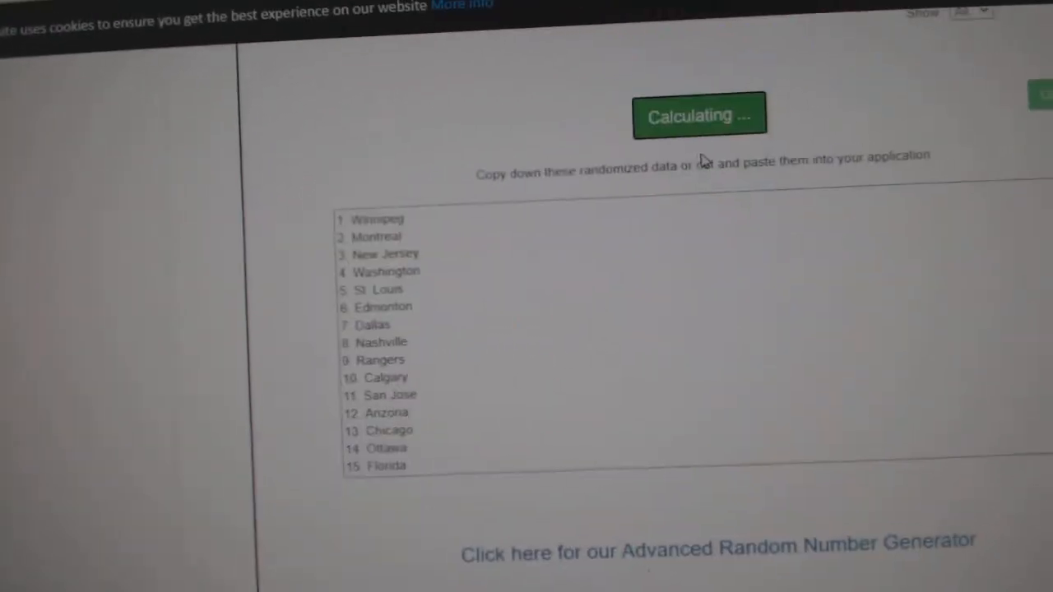
left_click(699, 115)
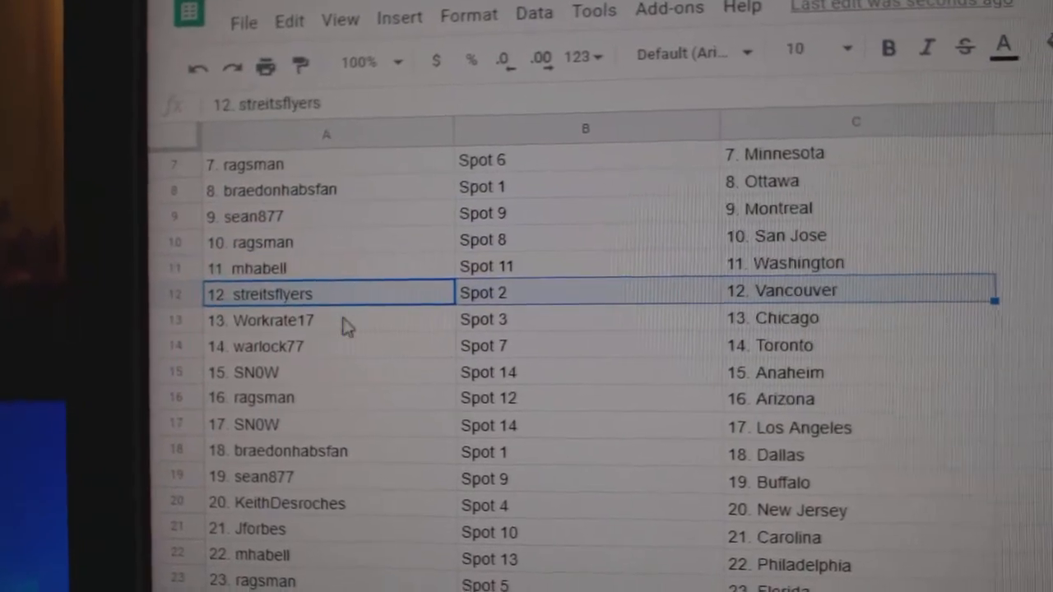
left_click(321, 340)
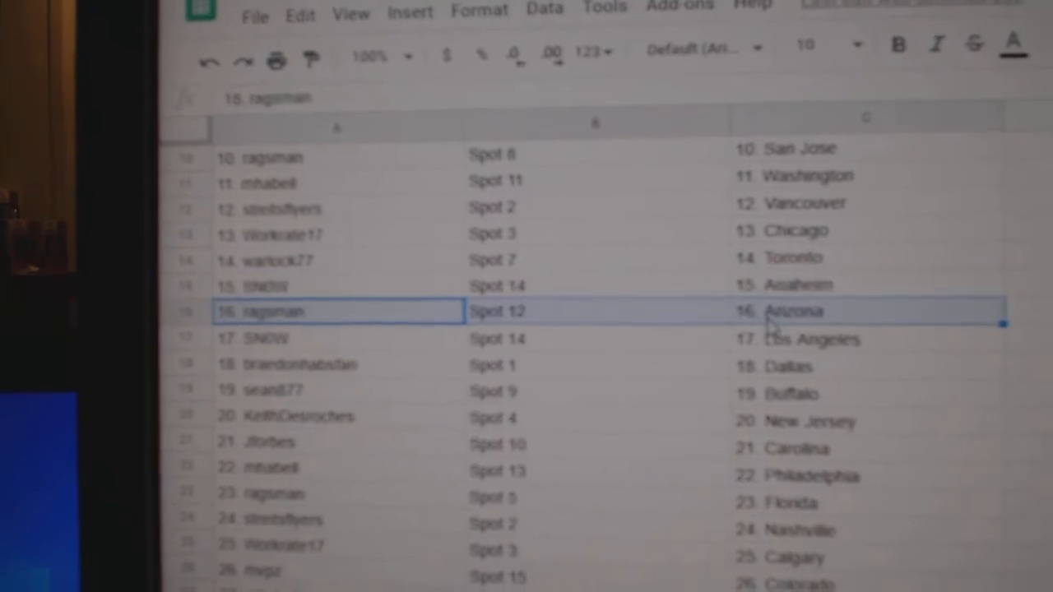
left_click(329, 365)
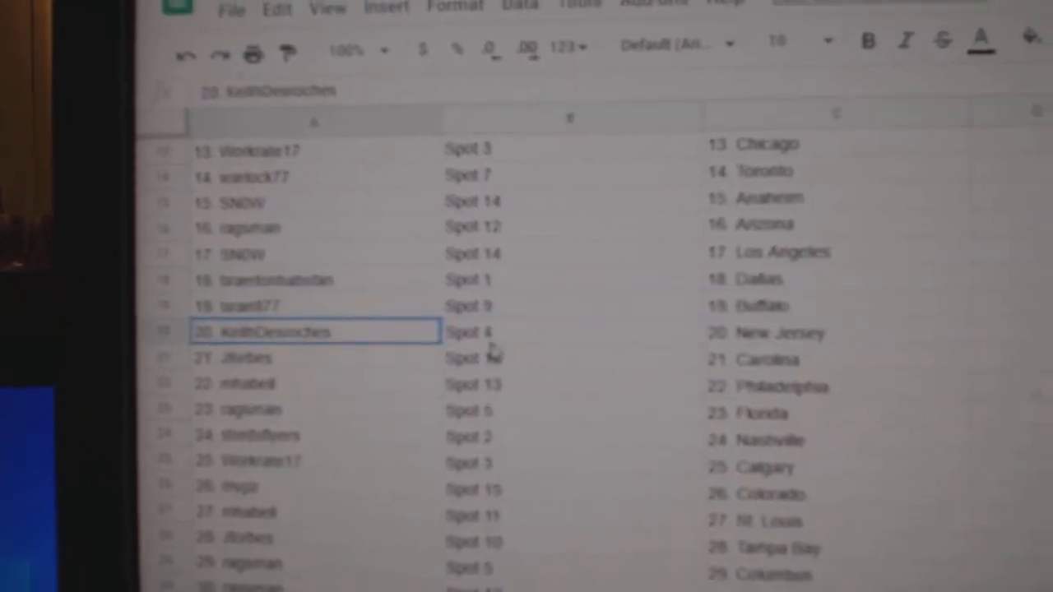
left_click(313, 371)
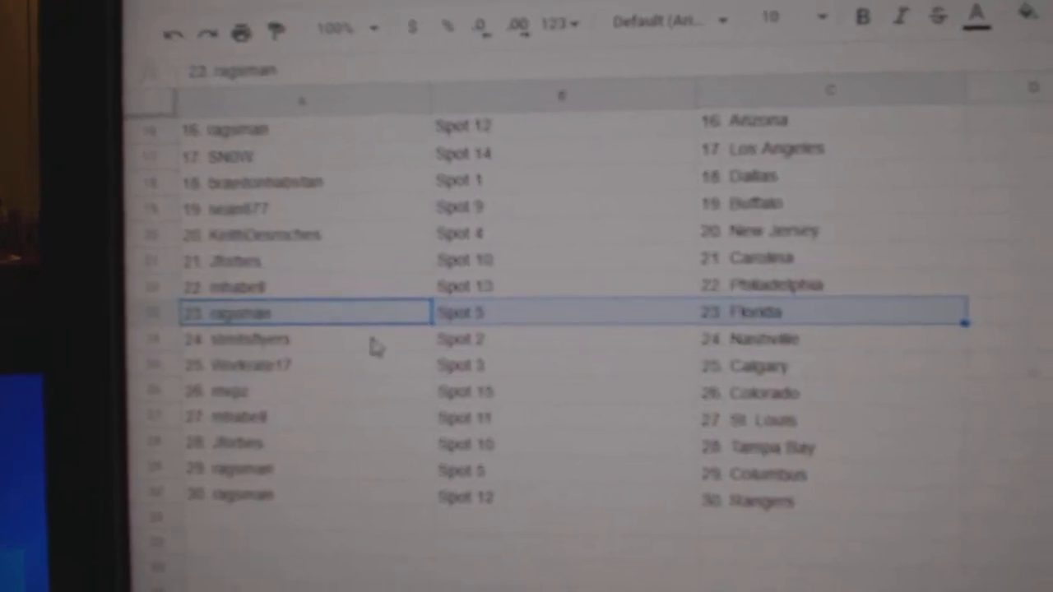
left_click(247, 374)
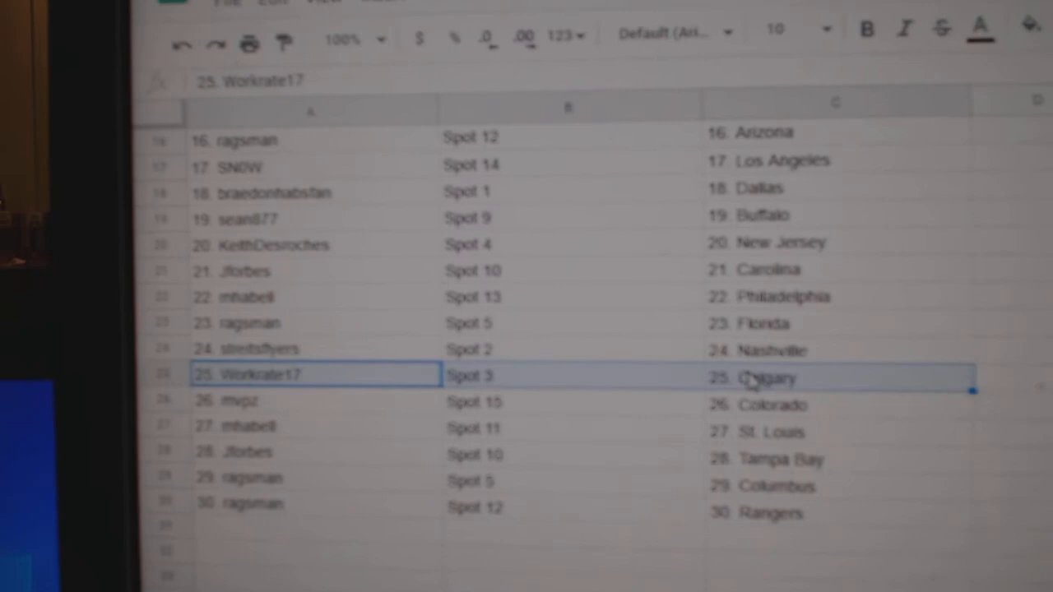